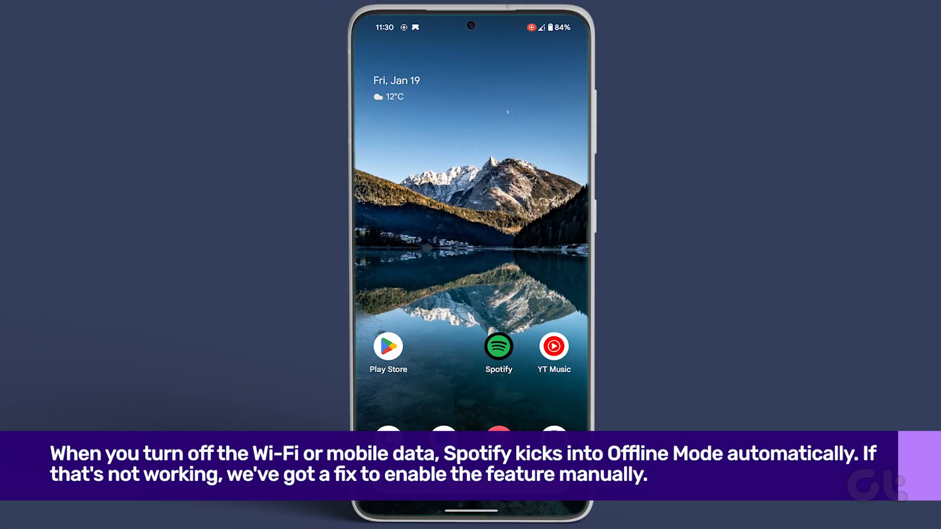
Launch Spotify from the home screen into its now-playing view.
{"action": "left_click", "coordinate": [498, 345]}
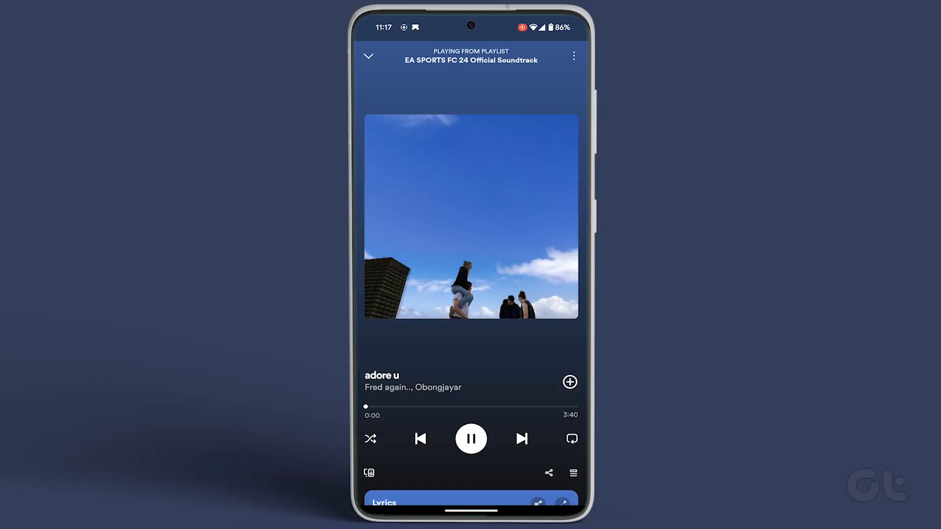
Enable Offline mode under Playback in Spotify's Settings and privacy.
{"action": "left_click", "coordinate": [369, 56]}
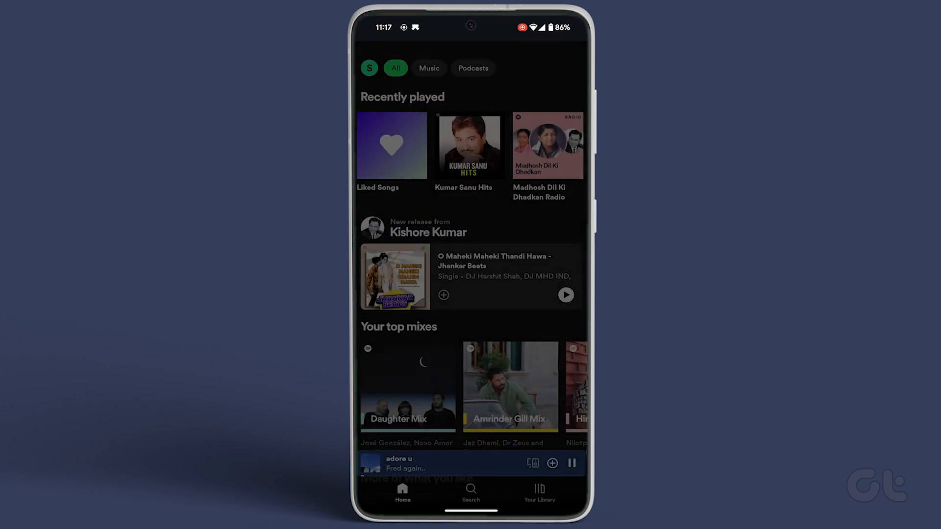
{"action": "left_click", "coordinate": [394, 68]}
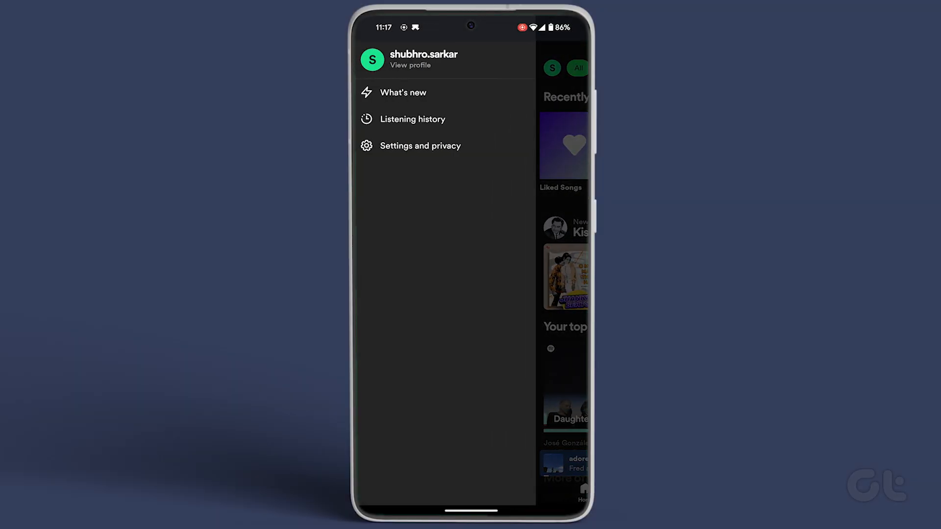
{"action": "left_click", "coordinate": [419, 145]}
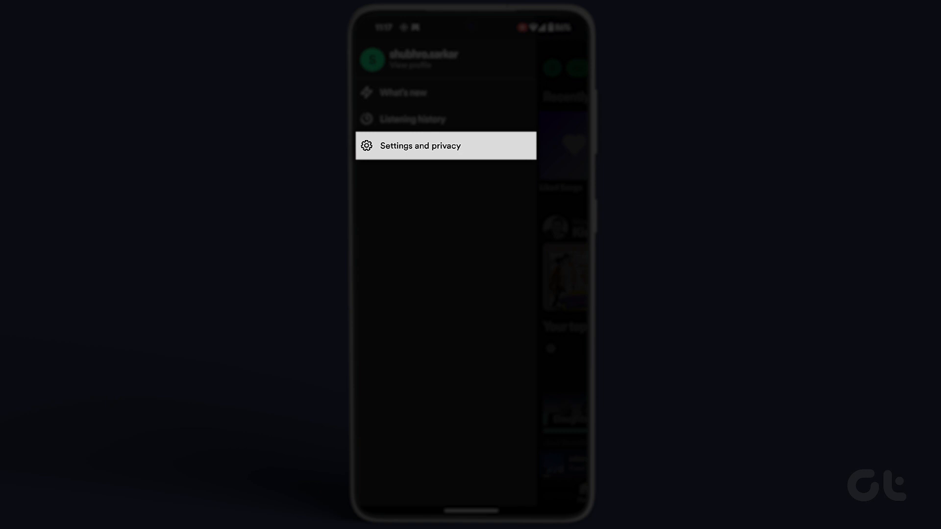
{"action": "left_click", "coordinate": [420, 145]}
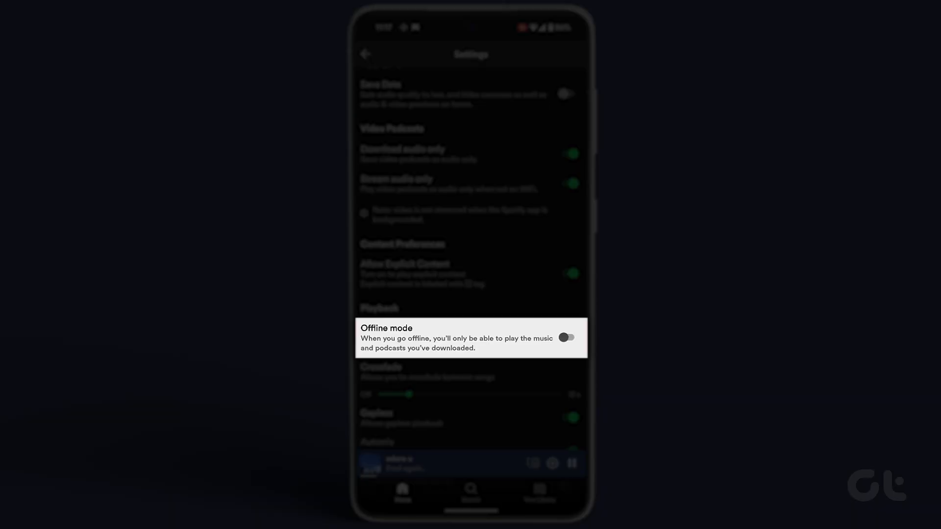
{"action": "left_click", "coordinate": [570, 338]}
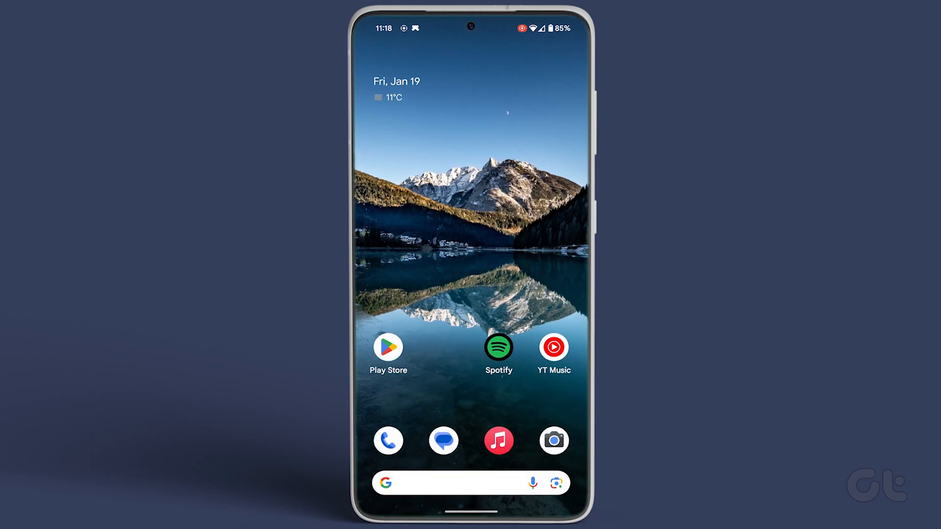
Reopen Spotify from the home screen.
{"action": "left_click", "coordinate": [498, 347]}
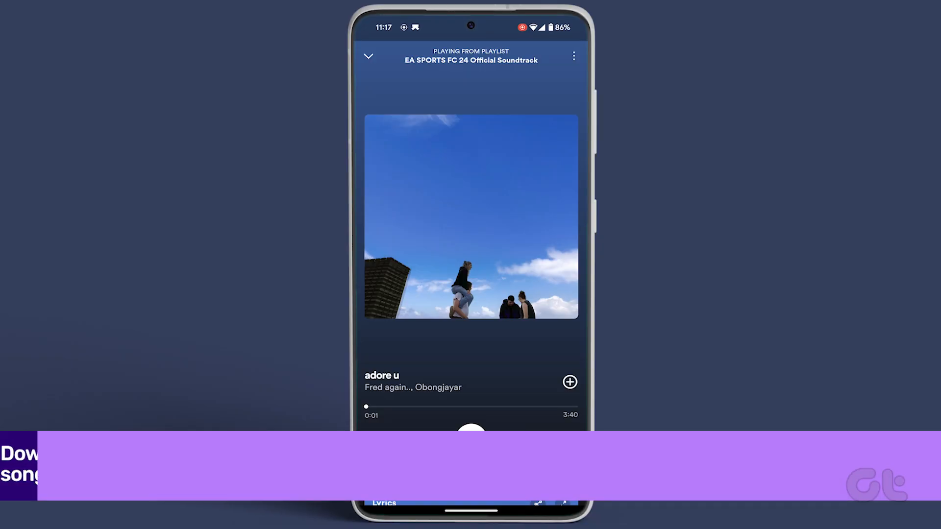
View the Premium plan details under Account in Settings and privacy.
{"action": "left_click", "coordinate": [368, 55]}
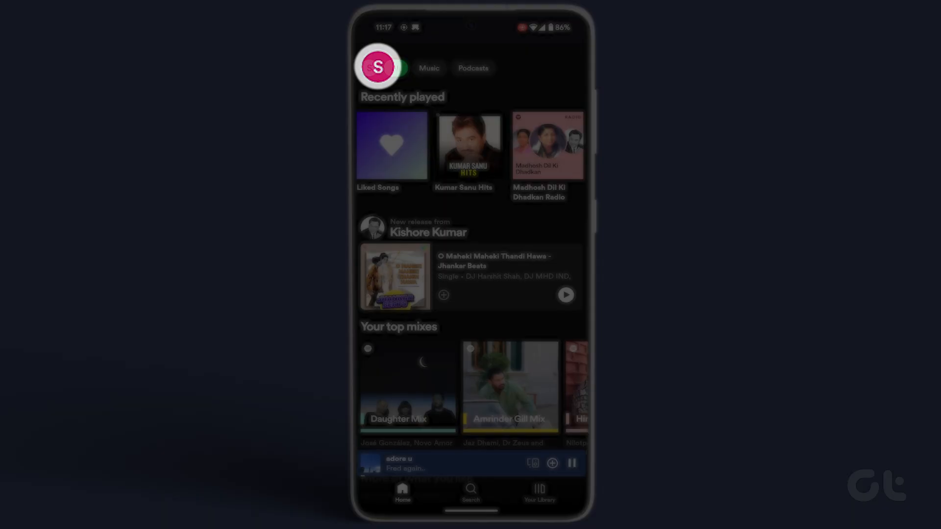
{"action": "left_click", "coordinate": [382, 67]}
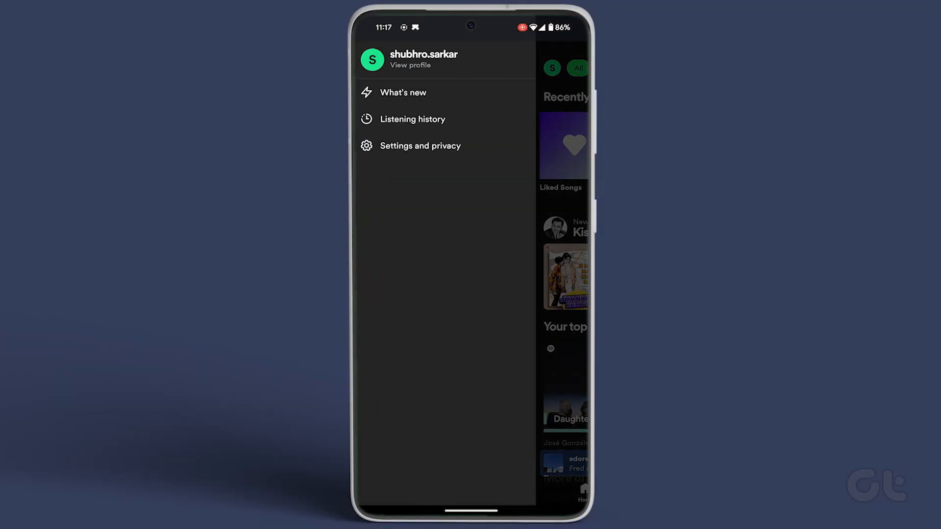
{"action": "left_click", "coordinate": [419, 145]}
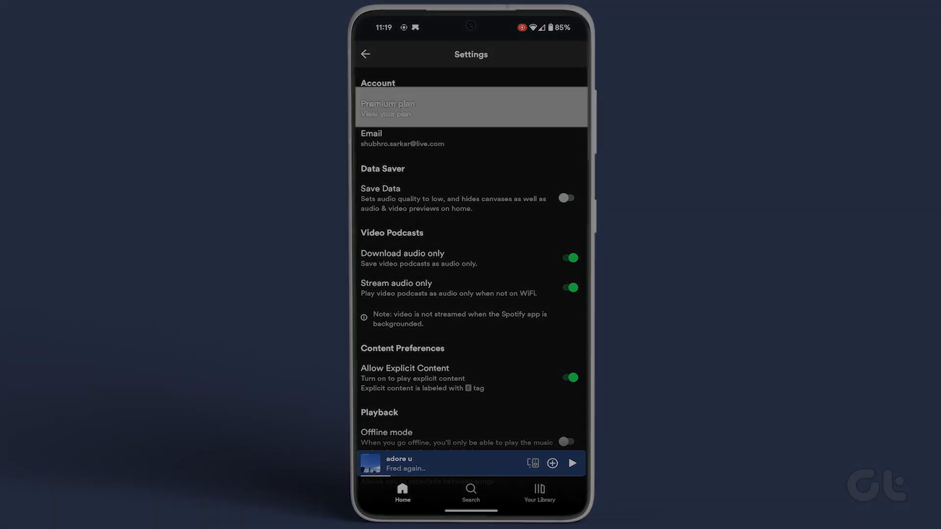
{"action": "left_click", "coordinate": [388, 106]}
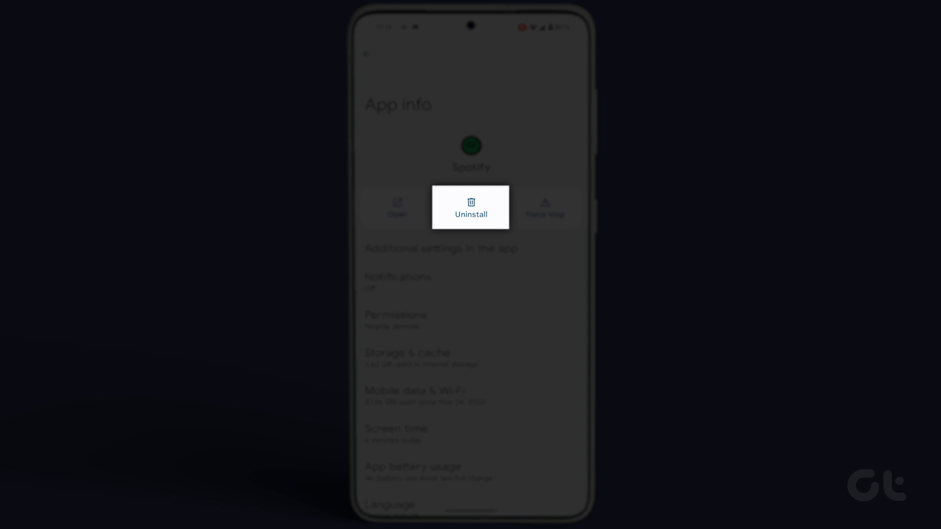
Request Spotify's uninstall from its App info page, bringing up the confirmation.
{"action": "left_click", "coordinate": [471, 214]}
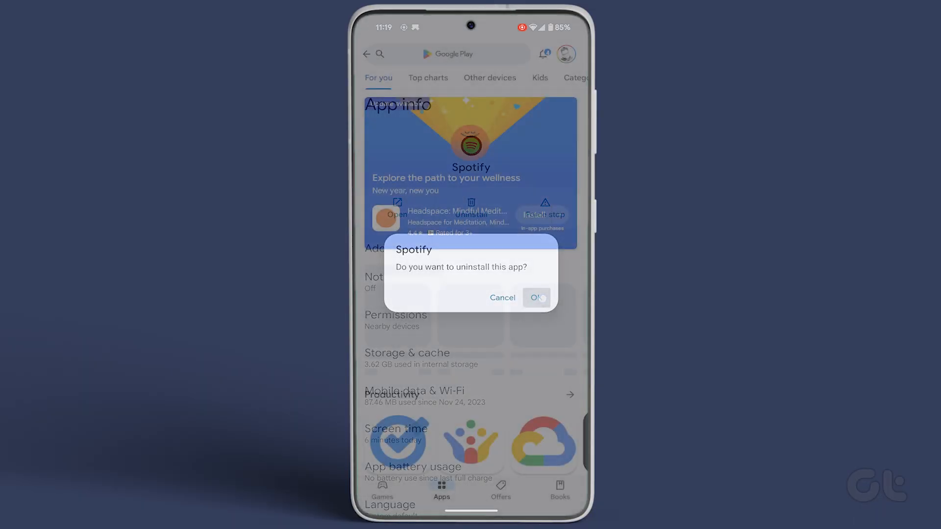